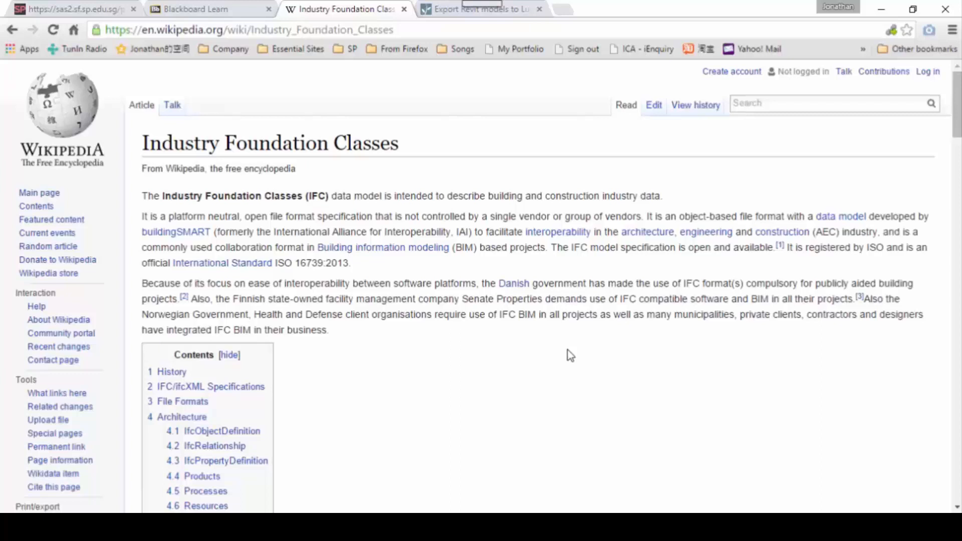
mouse_move(387, 340)
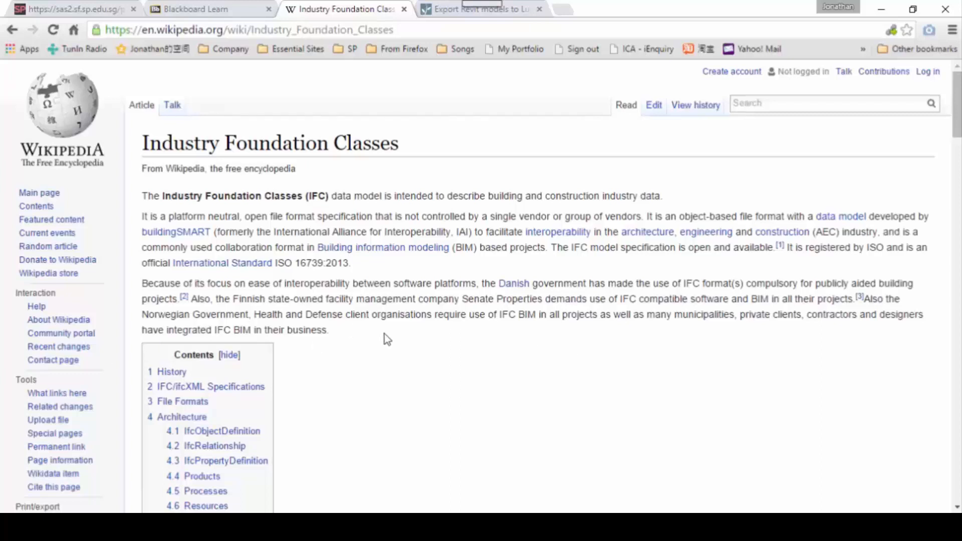
mouse_move(386, 342)
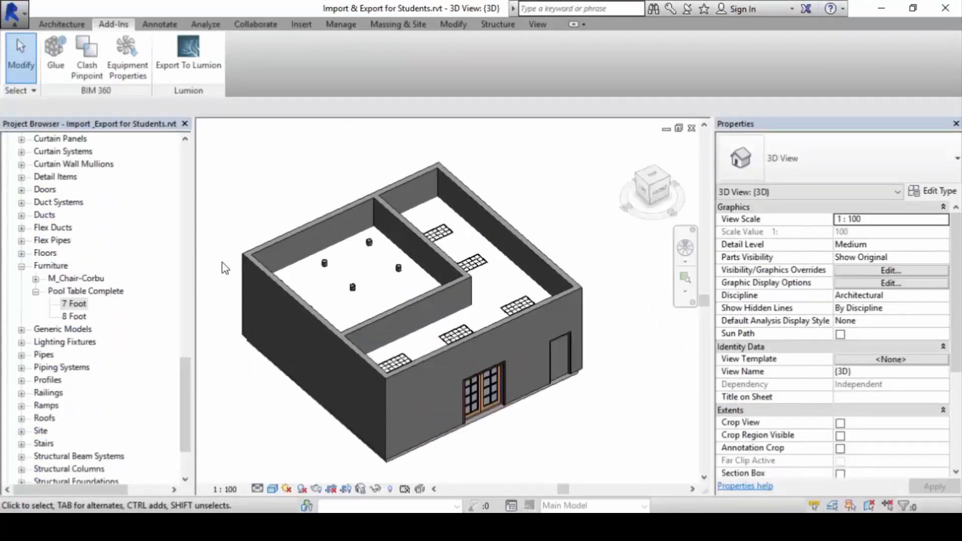
- Export the house model as IFC, saved as 'IFC Export from Revit - Session 4.ifc' in the lesson folder
click(12, 14)
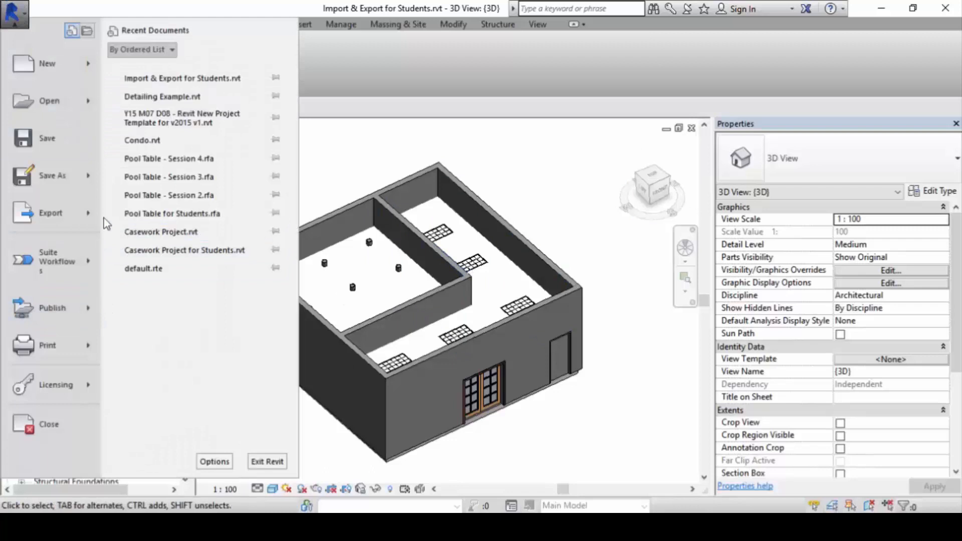
click(50, 213)
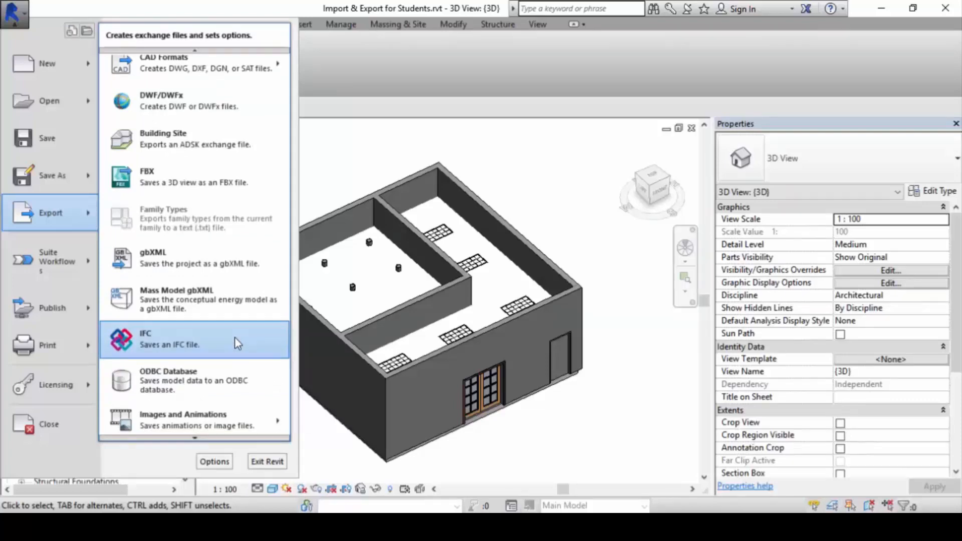
click(195, 339)
text(IFC Export from Revit - Session 4.ifc)
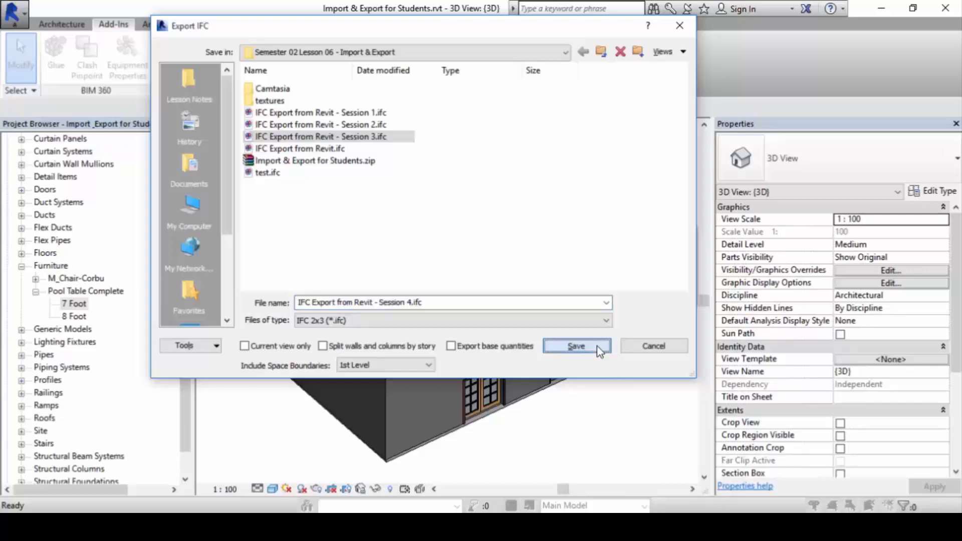
click(575, 346)
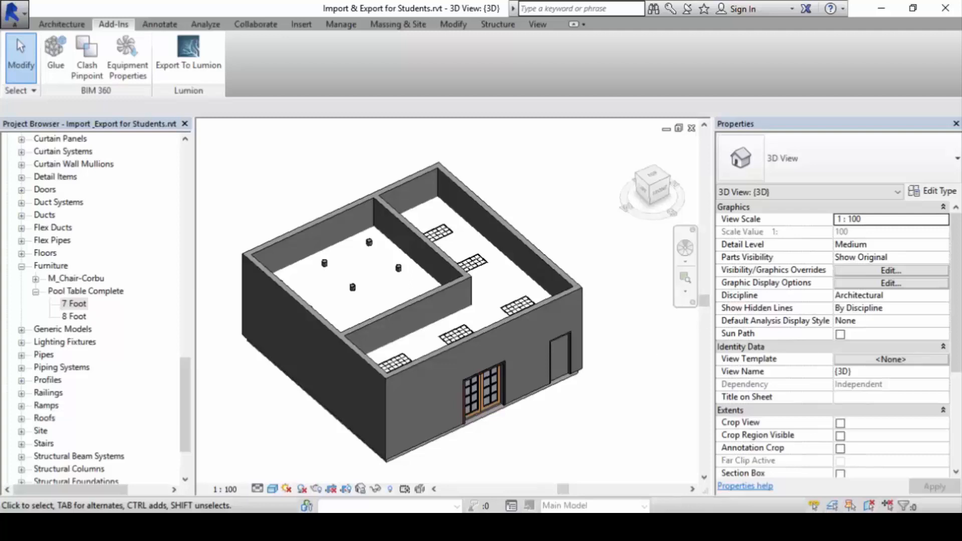
mouse_move(629, 469)
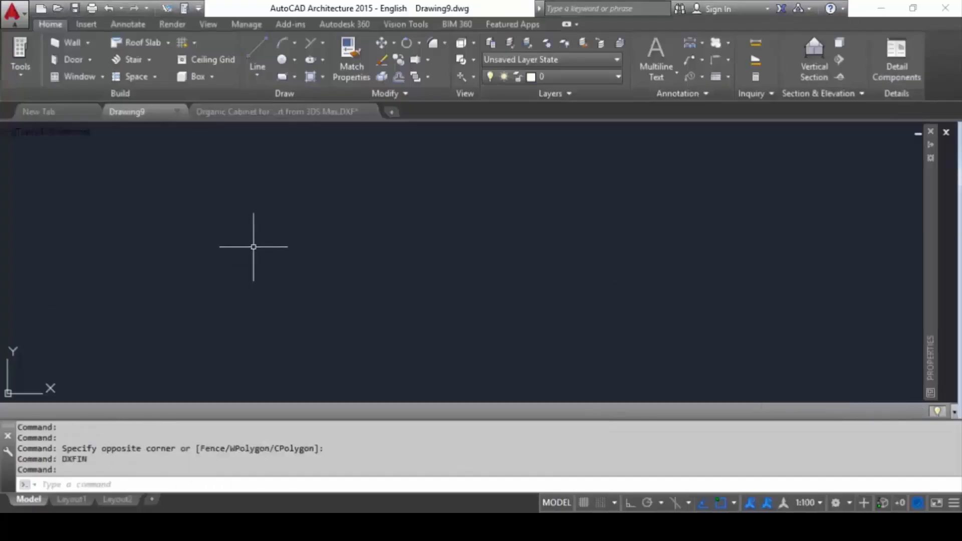
- Import the Session 4 IFC file with _AECIFCIMPORT and create drawings from it
click(13, 13)
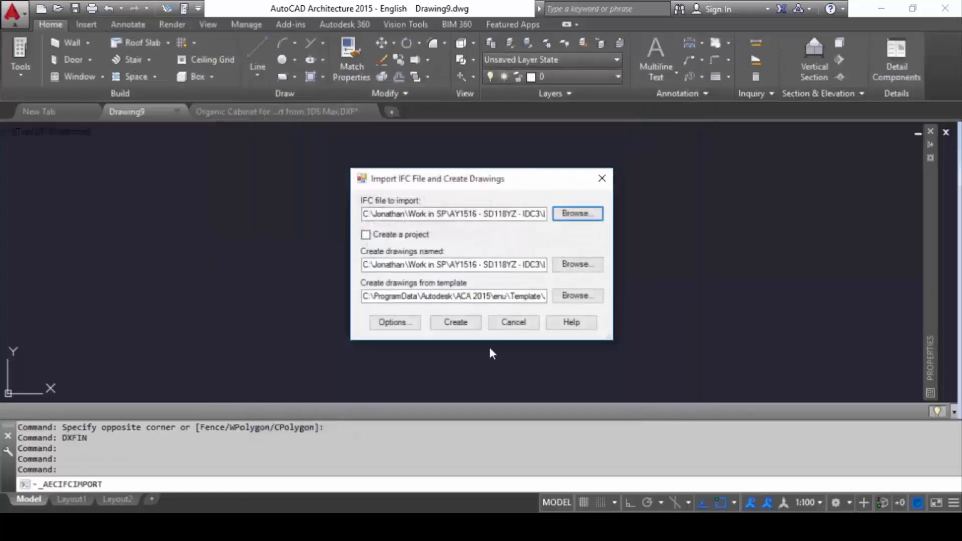
click(456, 322)
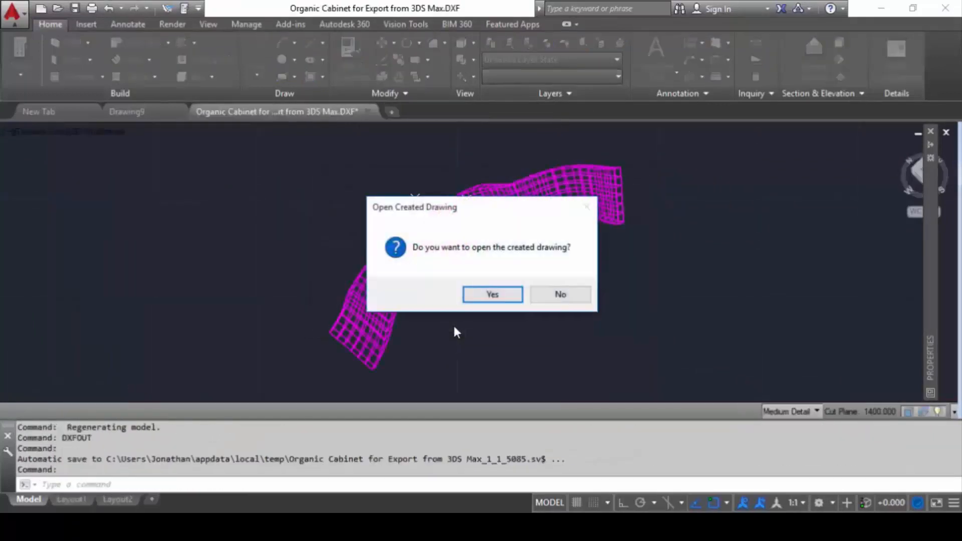
- Accept the prompt and open 'IFC Export from Revit - Session 4.dwg' as a 3D model
click(559, 295)
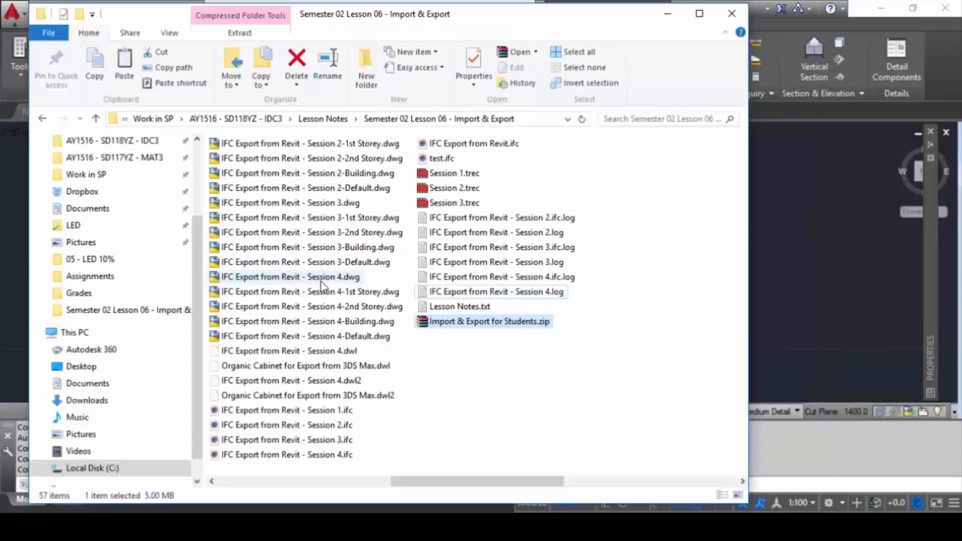
click(309, 291)
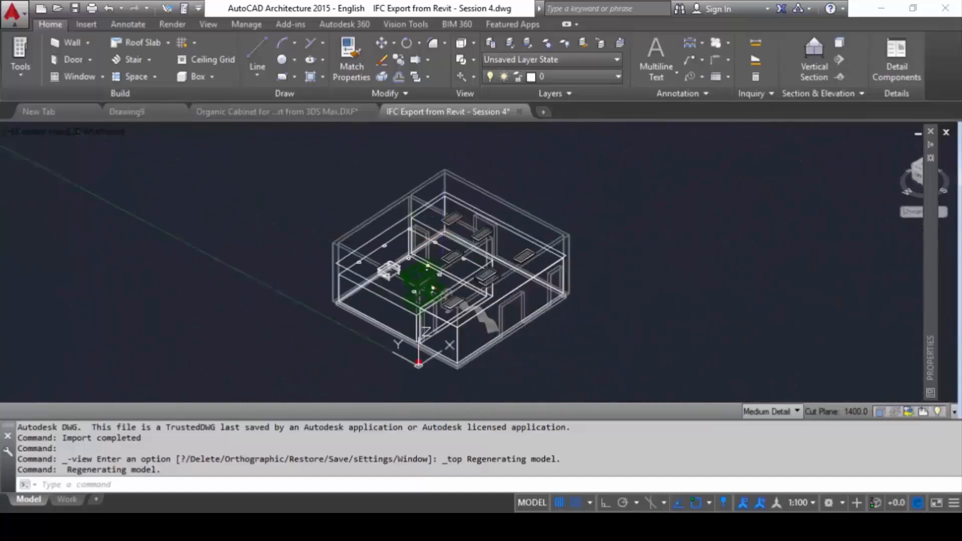
- Back in Revit, open 'IFC Export from Revit - Session 4.ifc' via Open > IFC
key(alt+tab)
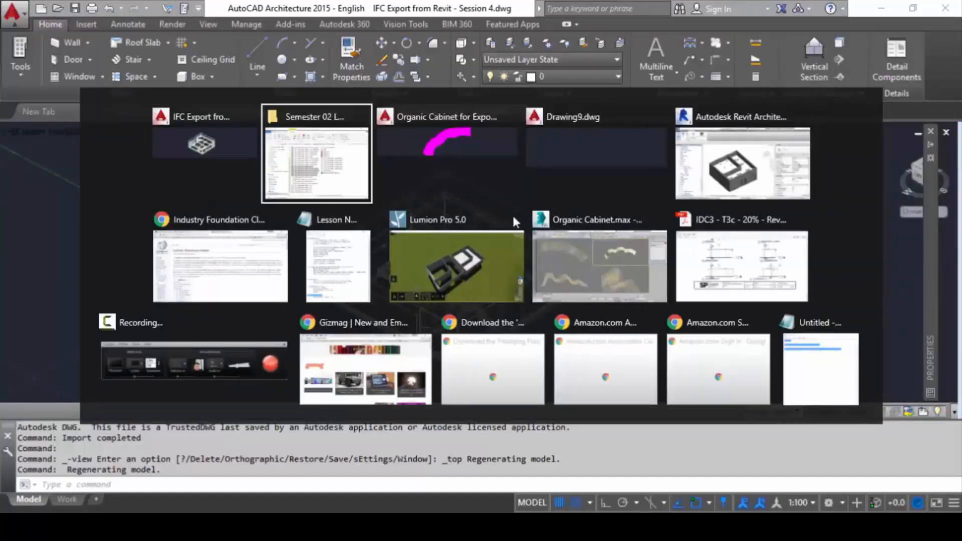
click(741, 162)
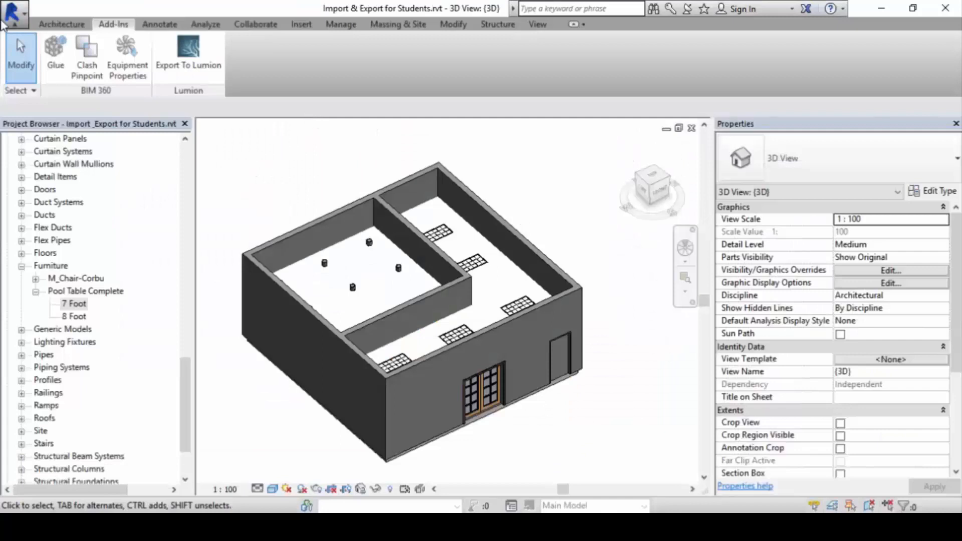
click(12, 13)
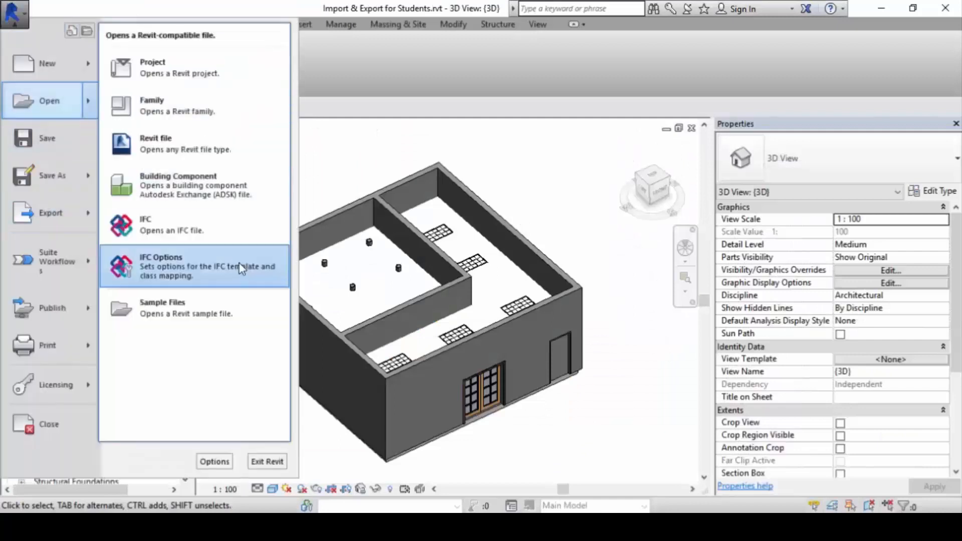
mouse_move(249, 223)
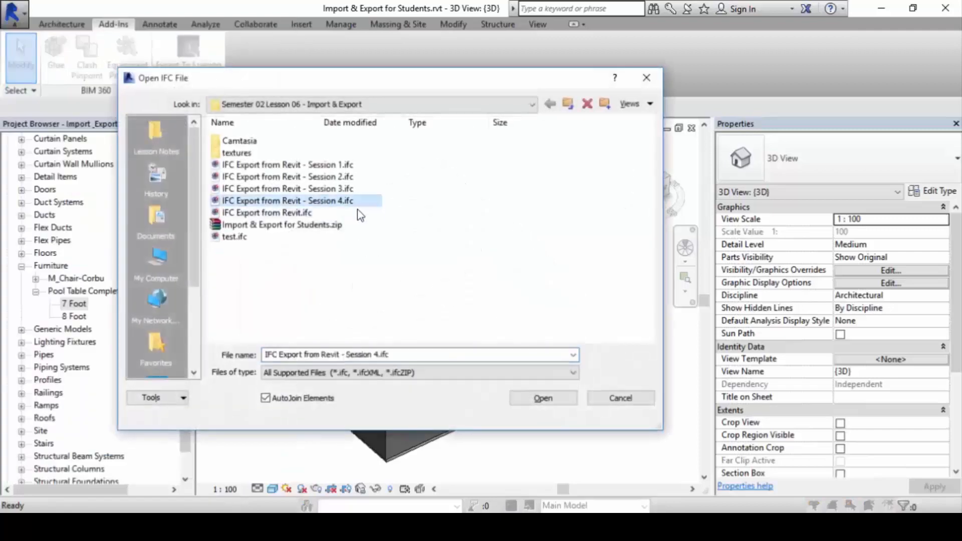
click(543, 398)
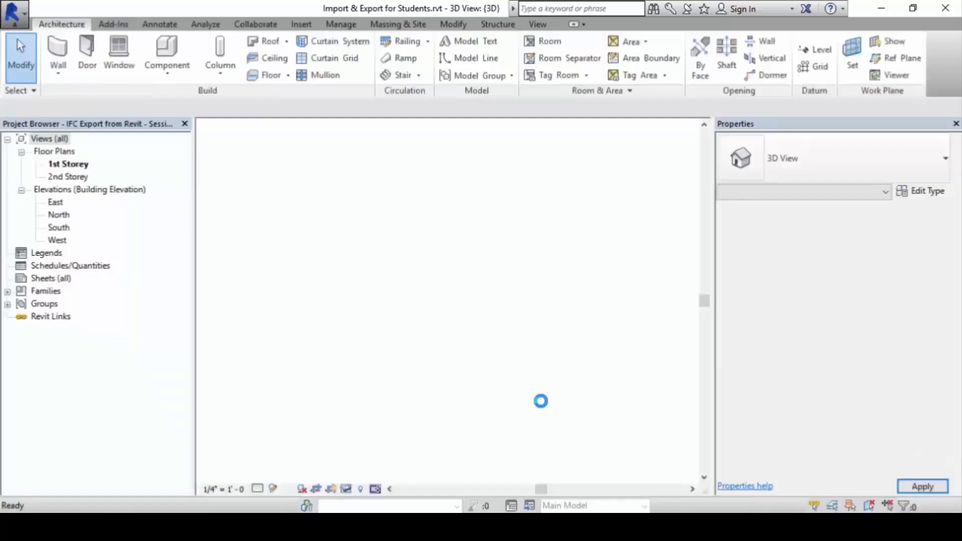
- Open the 1st Storey floor plan, zoom in, and select a wall to inspect it
double_click(68, 164)
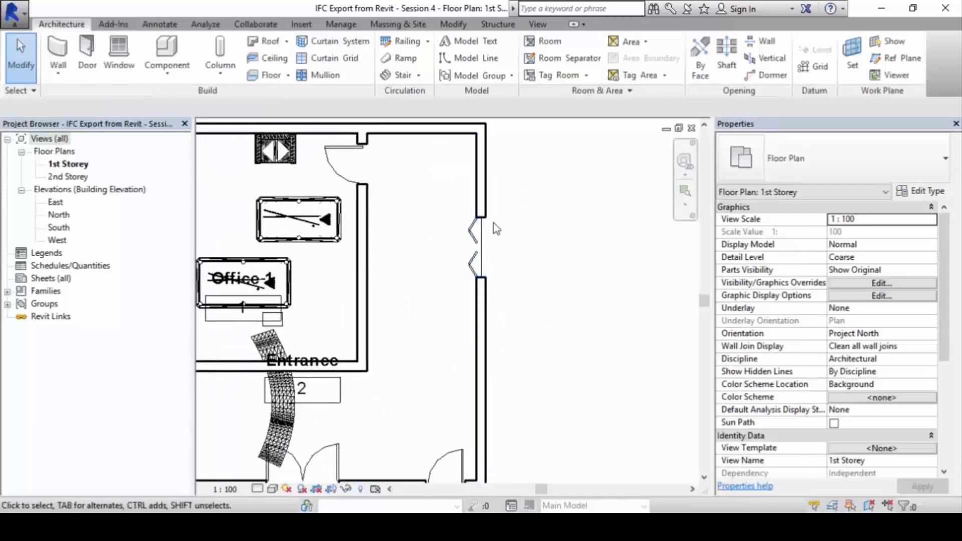
click(482, 246)
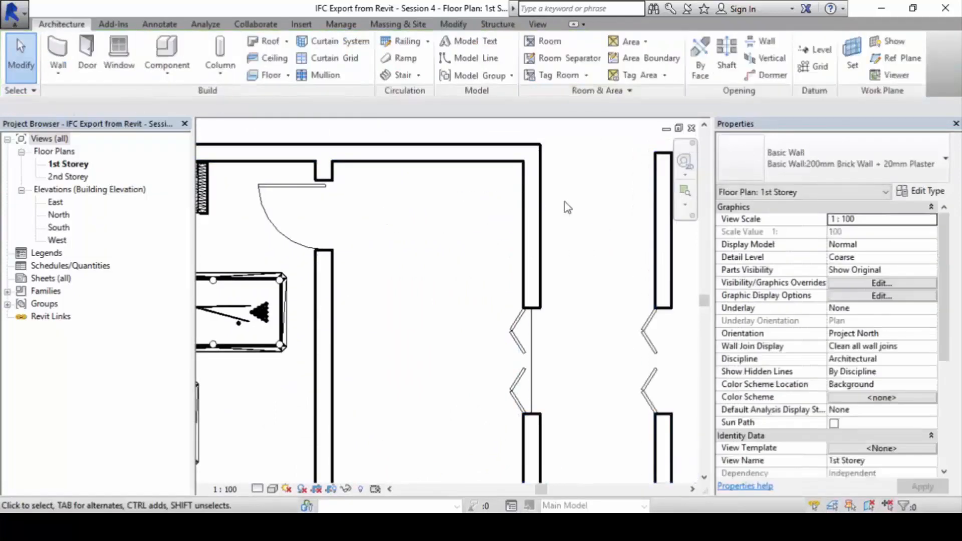
click(663, 227)
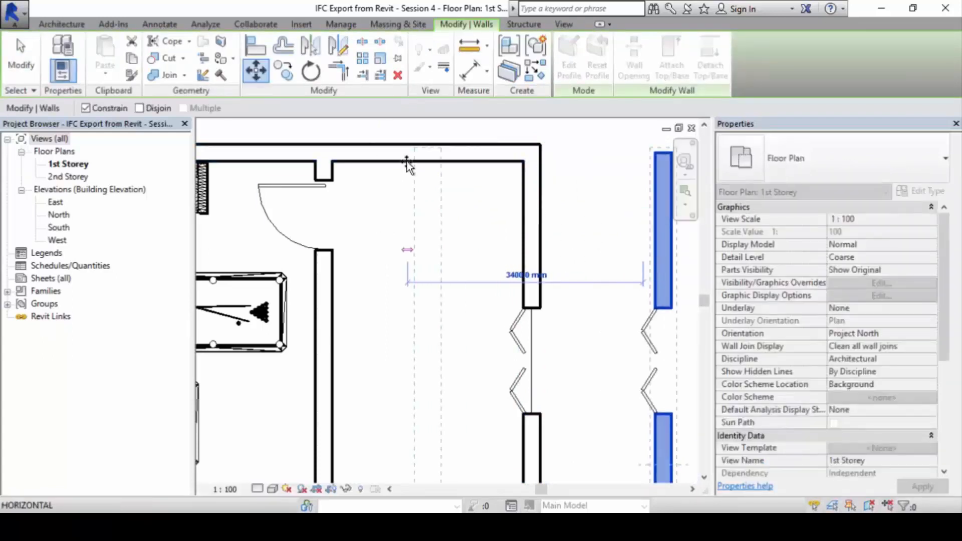
click(428, 246)
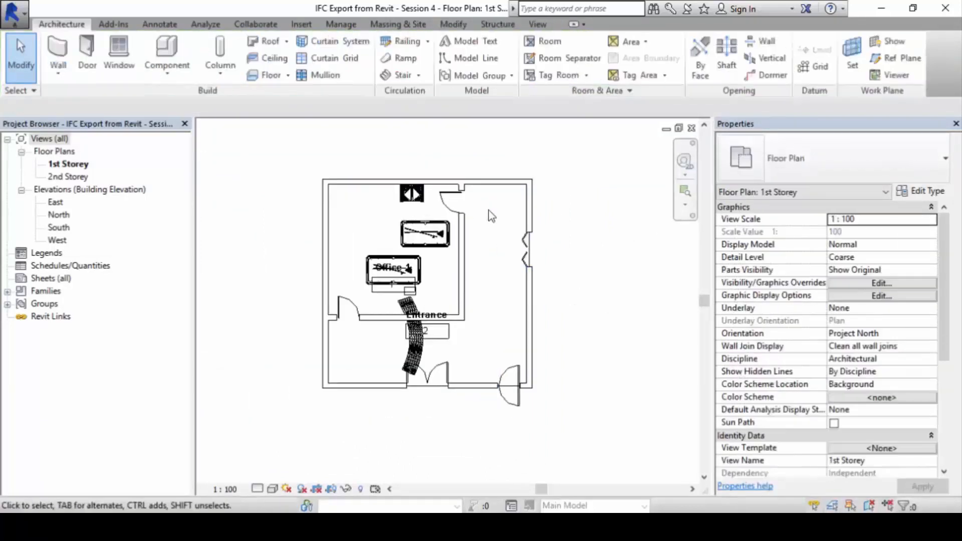
click(537, 24)
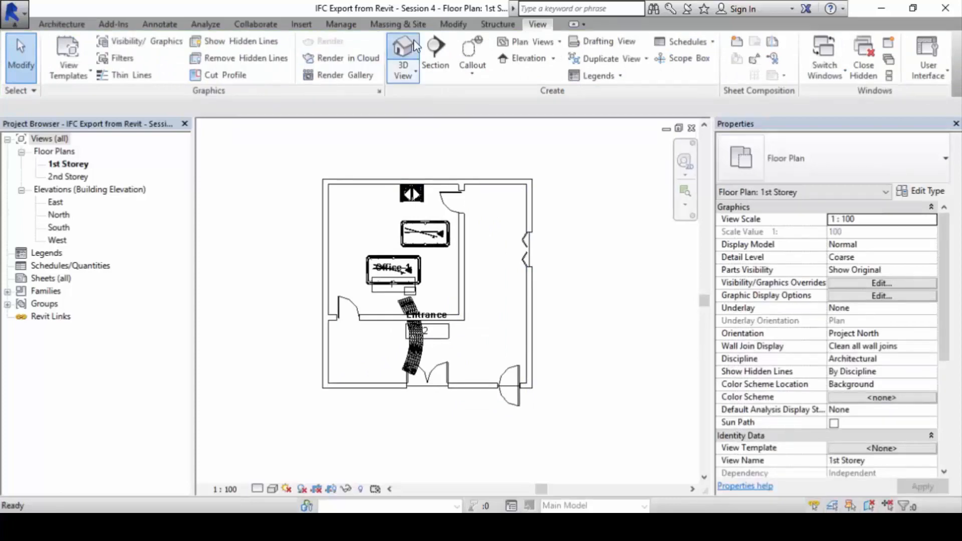
- Create a 3D view and inspect the pool table with Edit In-Place, then Finish Model
click(402, 53)
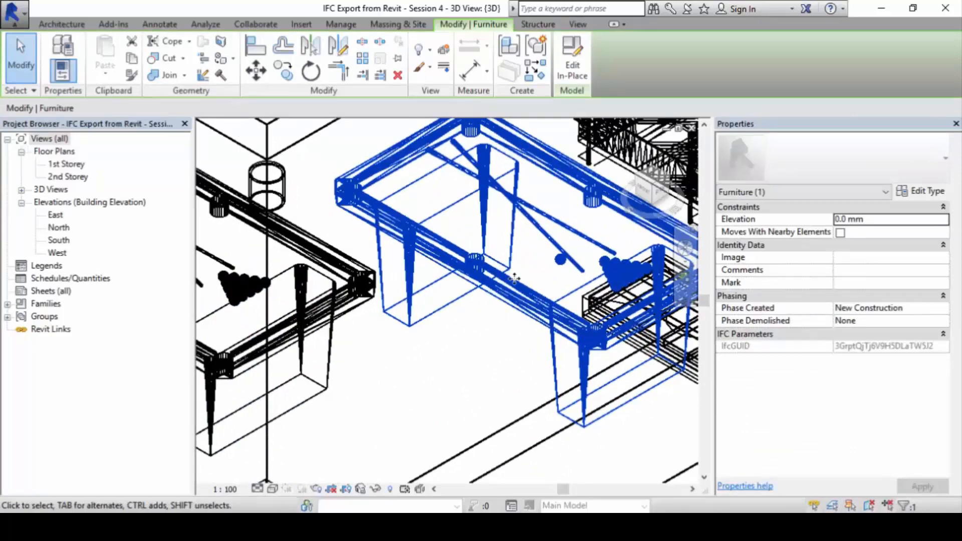
click(572, 59)
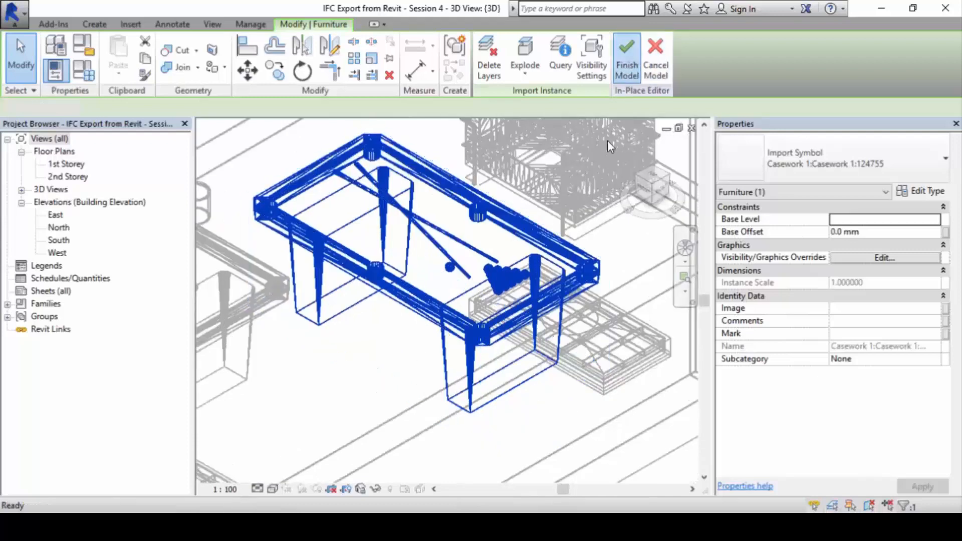
click(627, 55)
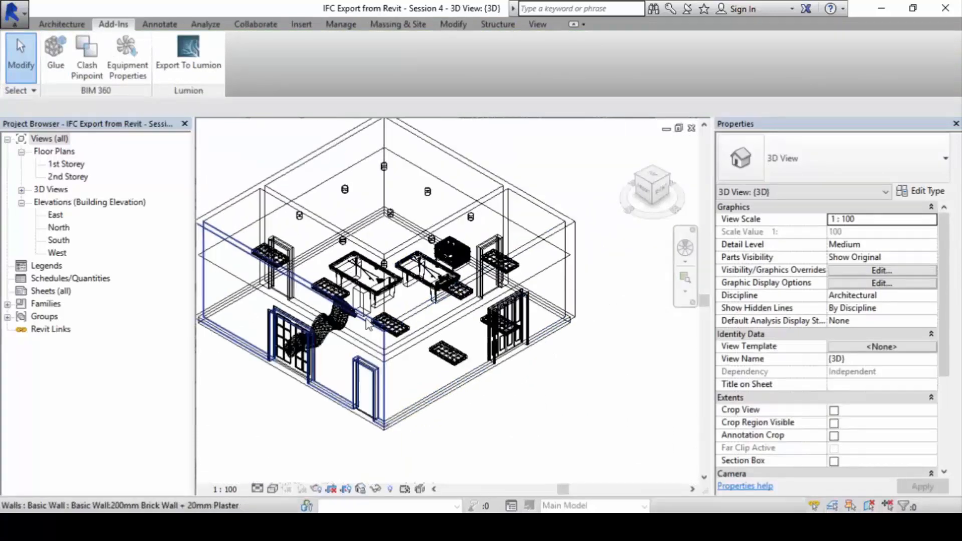